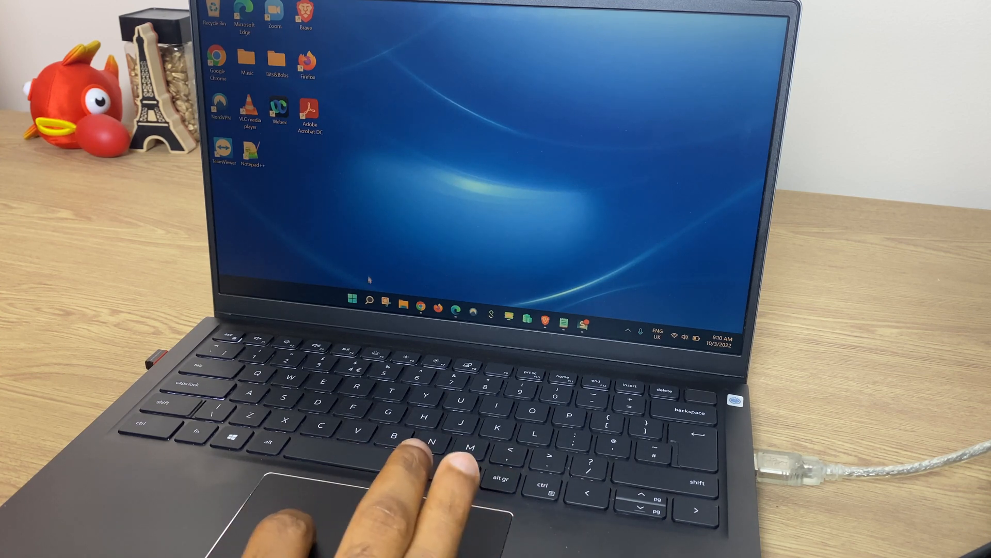
{"action": "left_click", "coordinate": [368, 301]}
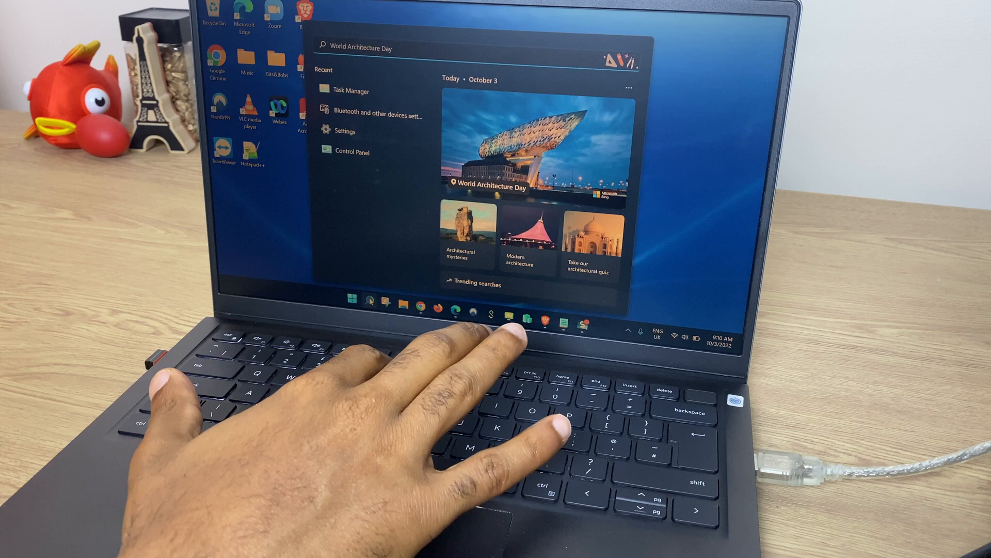
{"action": "type", "text": "task"}
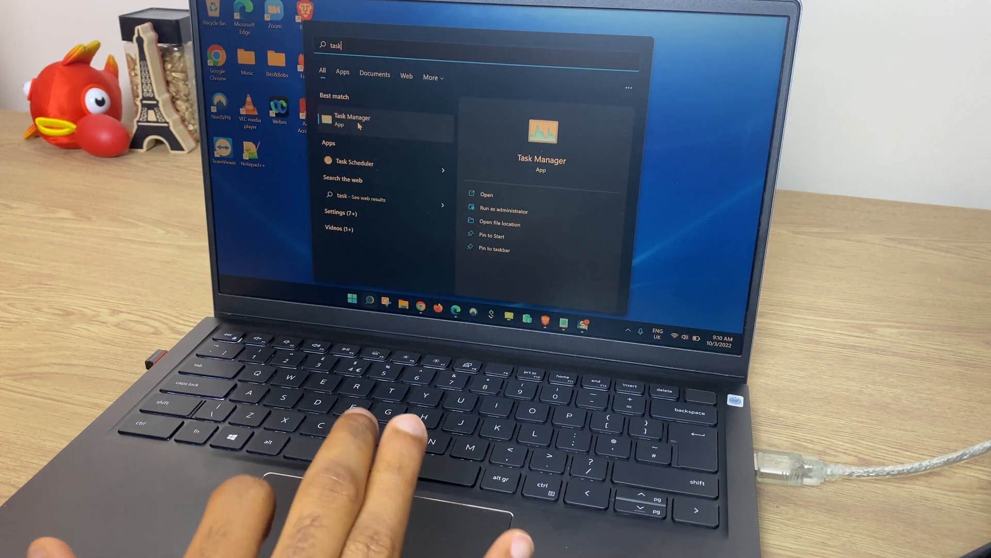
{"action": "left_click", "coordinate": [352, 120]}
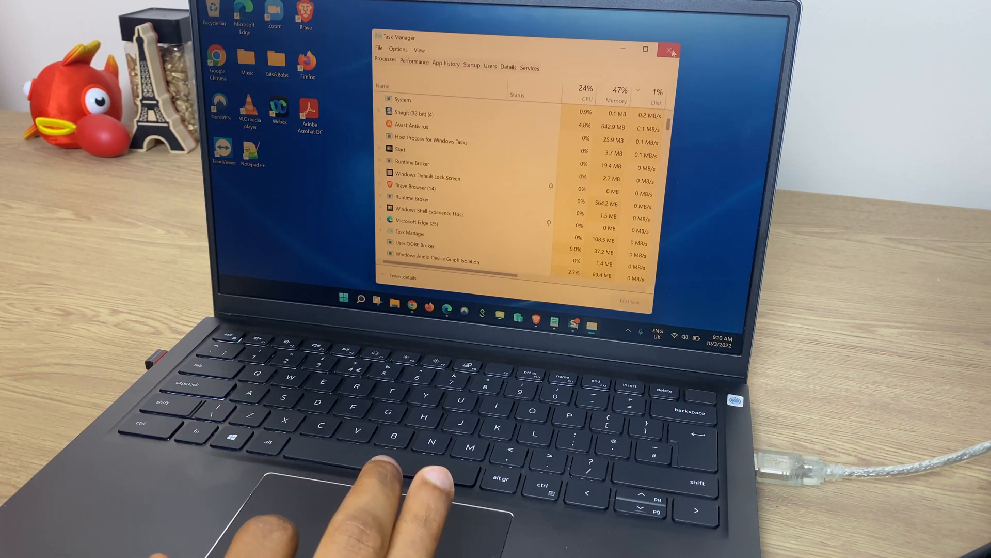
{"action": "left_click", "coordinate": [670, 50]}
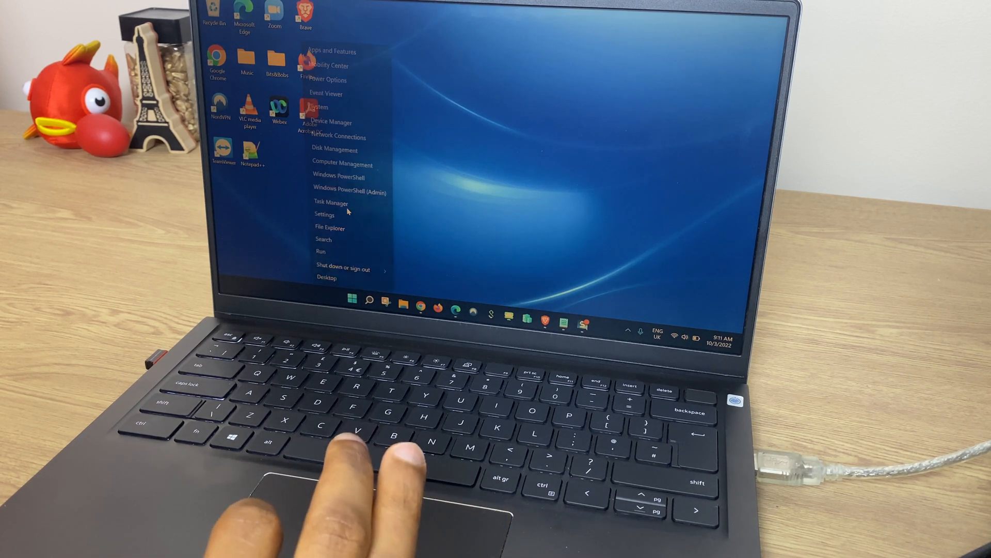
{"action": "left_click", "coordinate": [330, 203]}
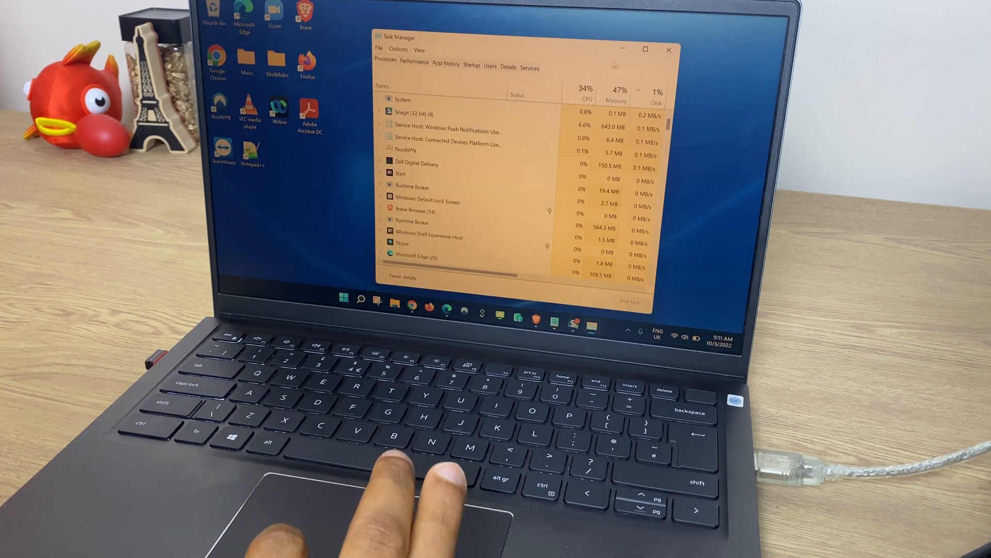
{"action": "left_click", "coordinate": [668, 49]}
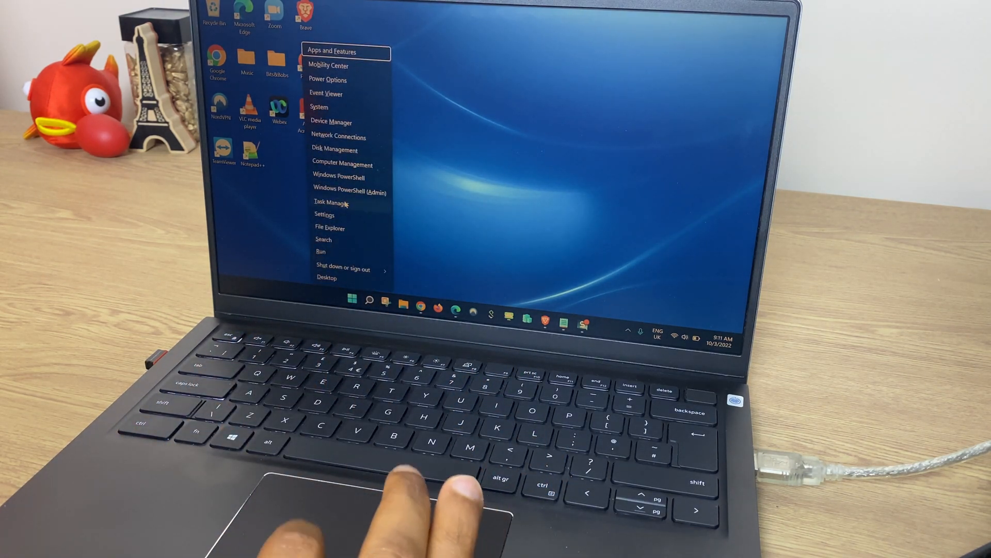
{"action": "left_click", "coordinate": [332, 202]}
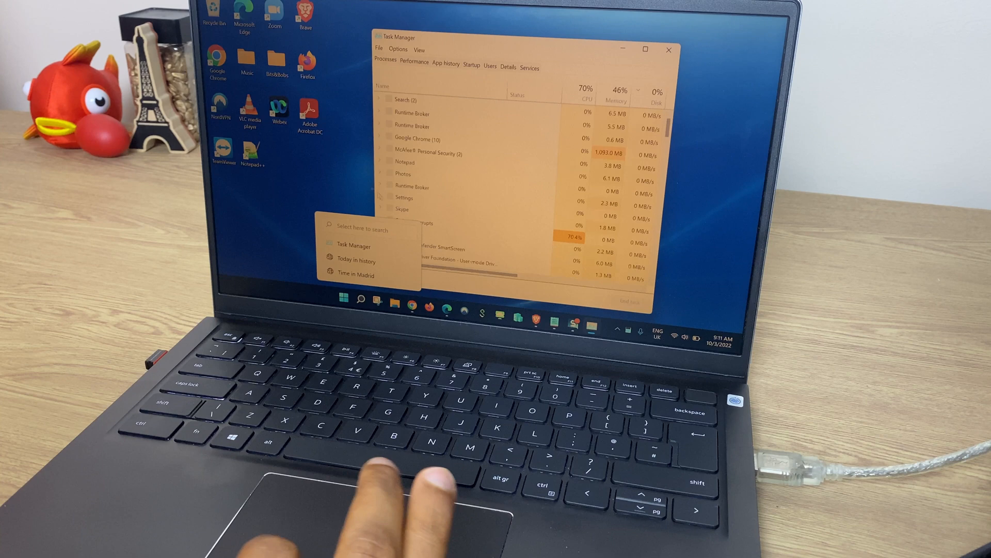
{"action": "left_click", "coordinate": [668, 49]}
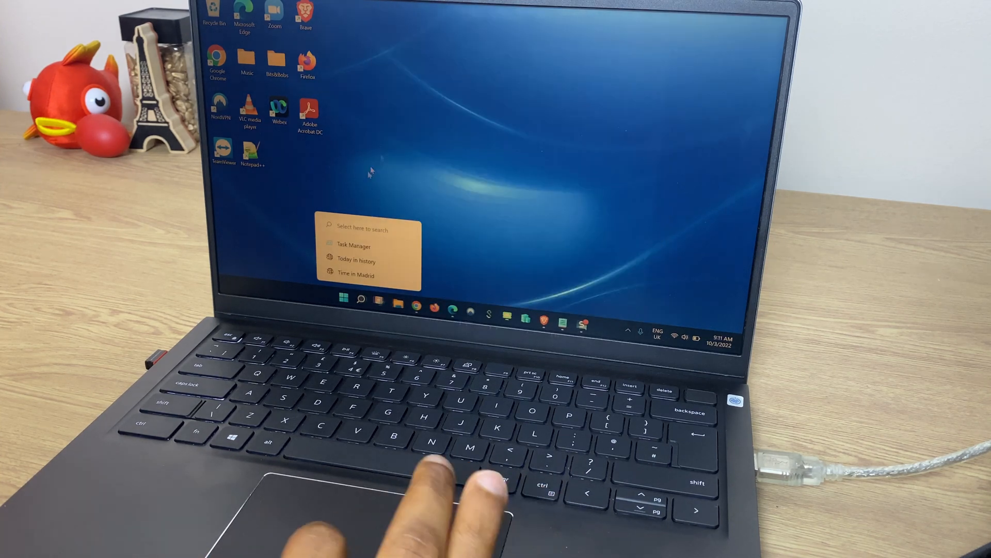
{"action": "left_click", "coordinate": [354, 245]}
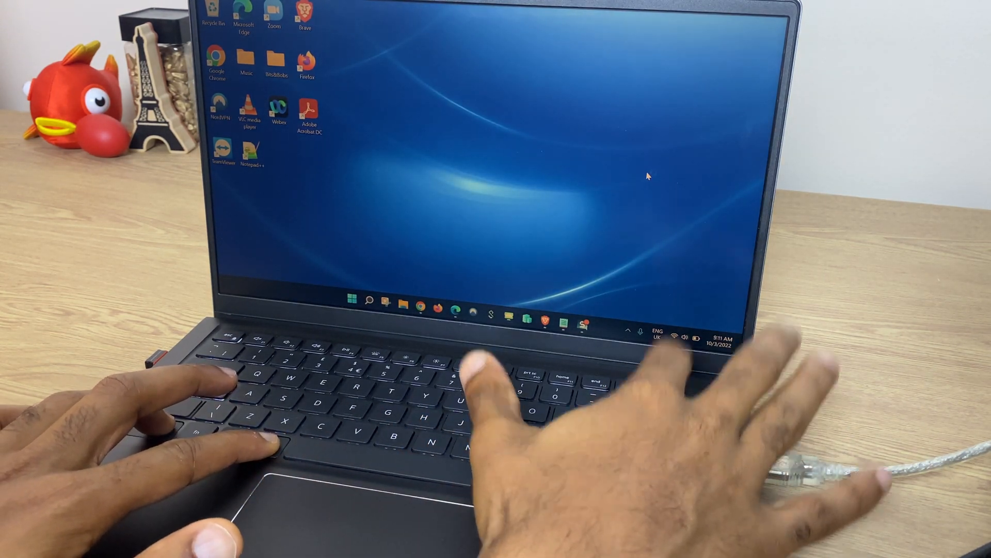
{"action": "key", "text": "ctrl+alt+delete"}
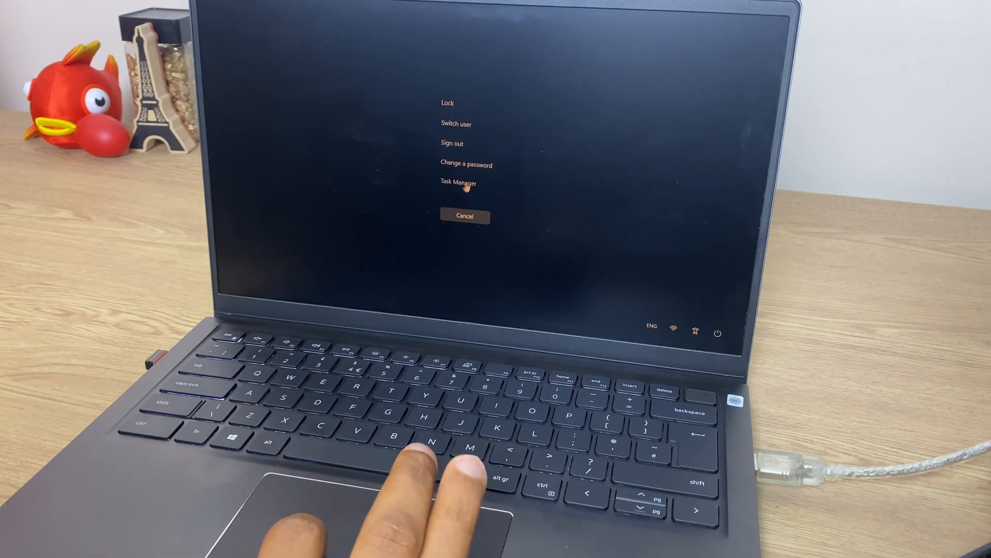
{"action": "left_click", "coordinate": [459, 182]}
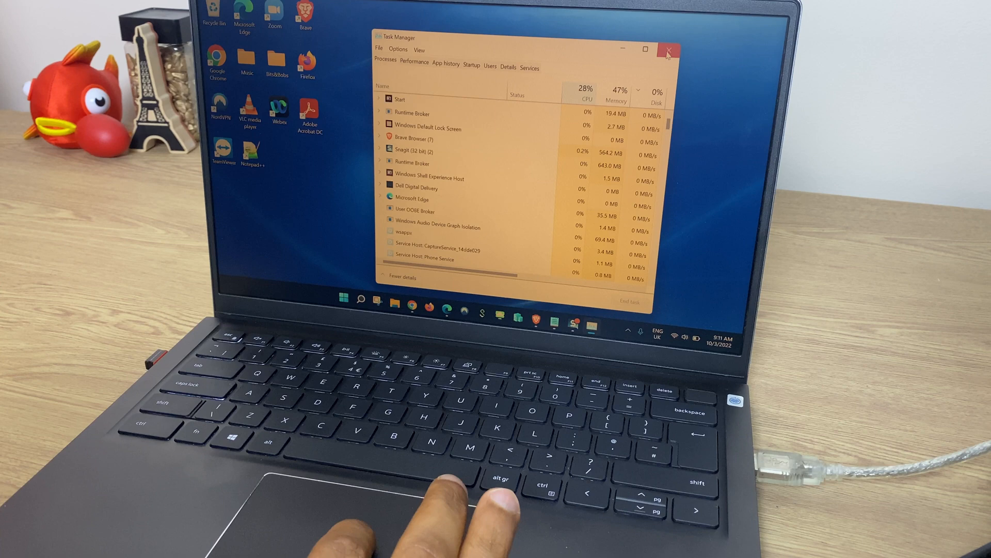
{"action": "left_click", "coordinate": [667, 48]}
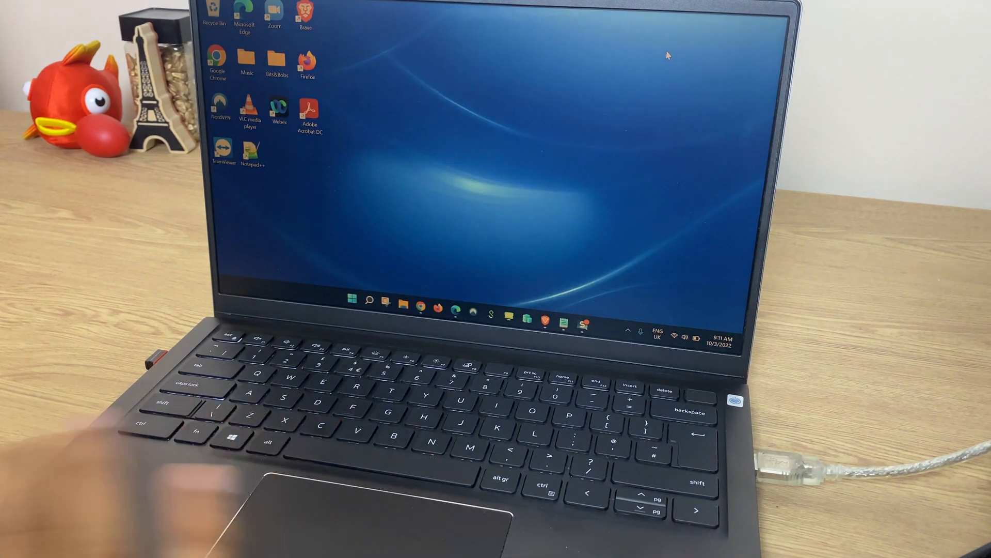